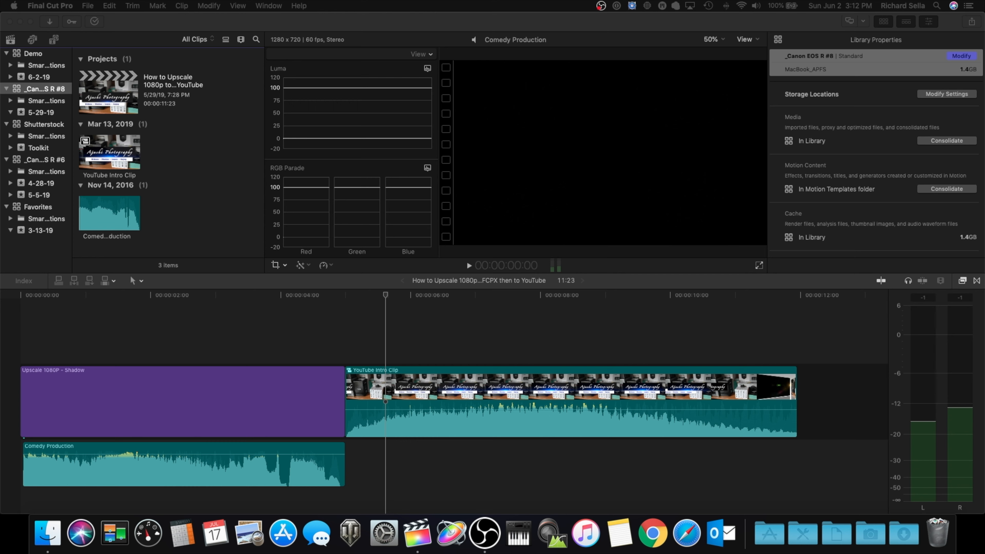
pyautogui.moveTo(119, 66)
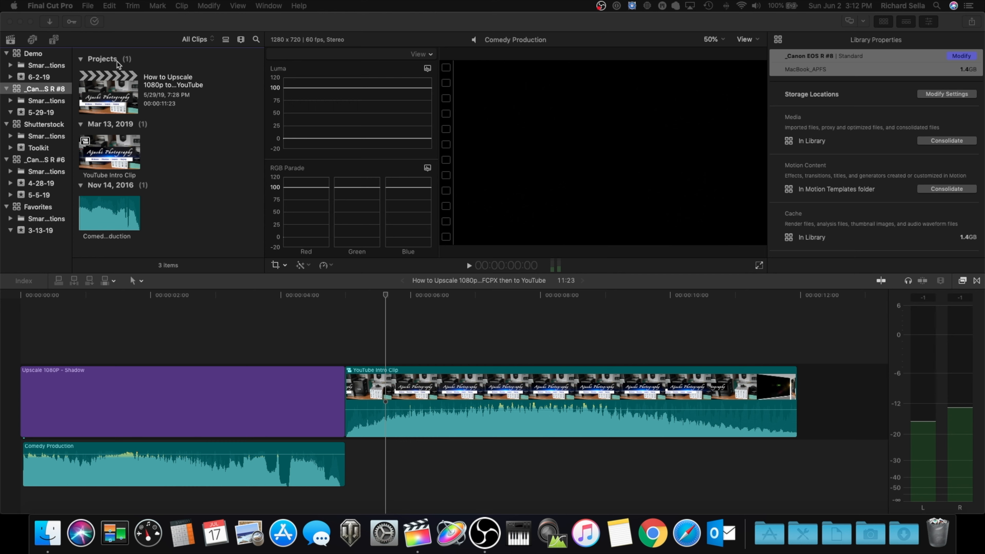
pyautogui.moveTo(90, 11)
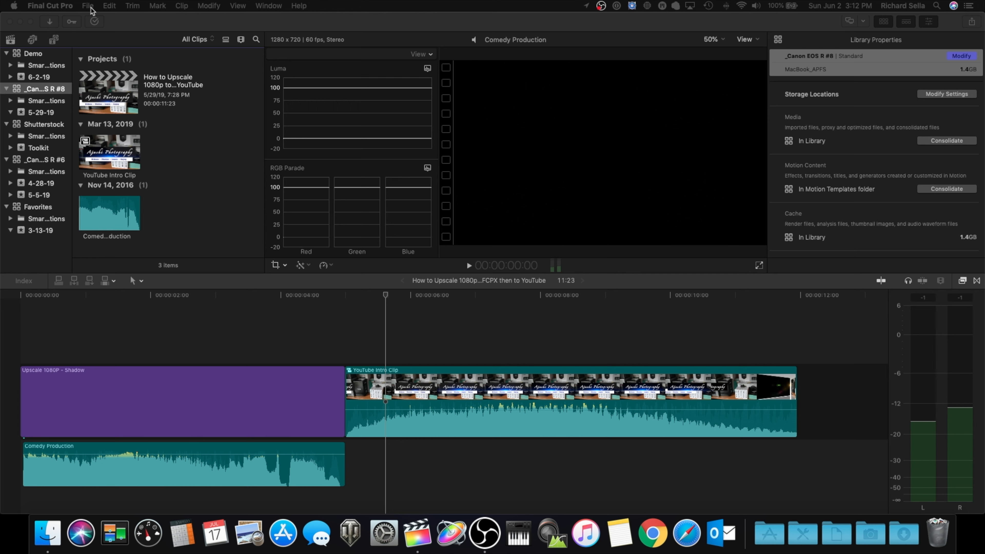
# Create a new library, save it as Demo1 in Pictures and select it in the sidebar
pyautogui.click(88, 6)
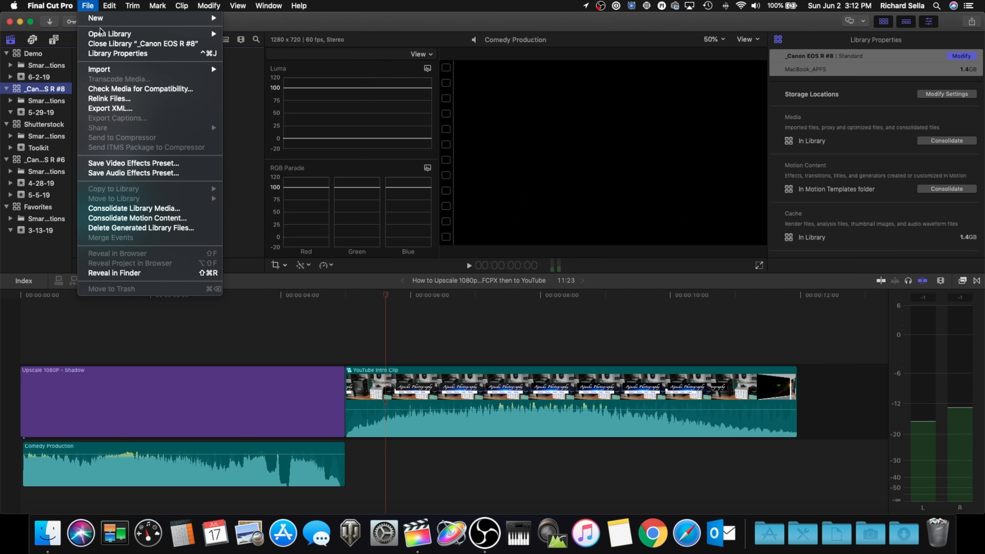
pyautogui.click(87, 6)
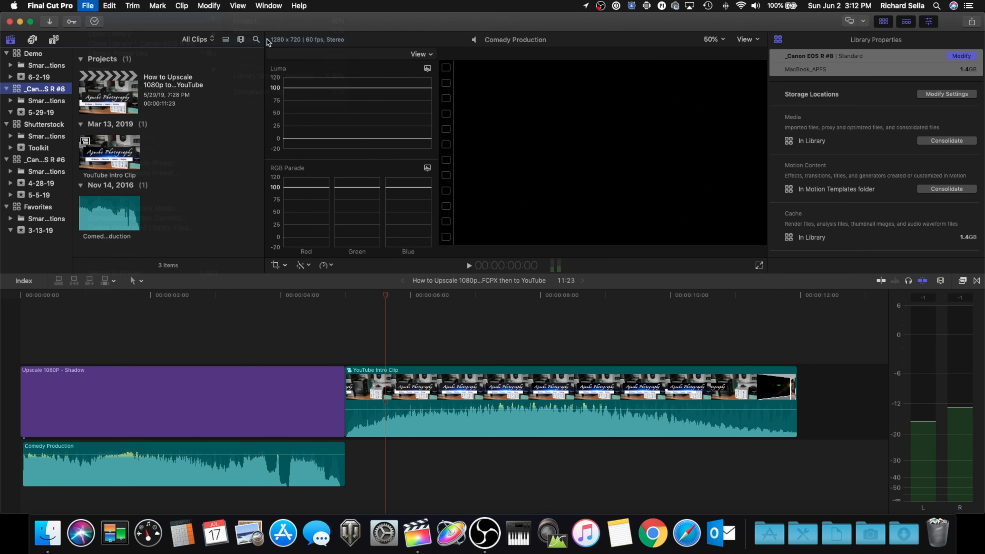
pyautogui.click(88, 5)
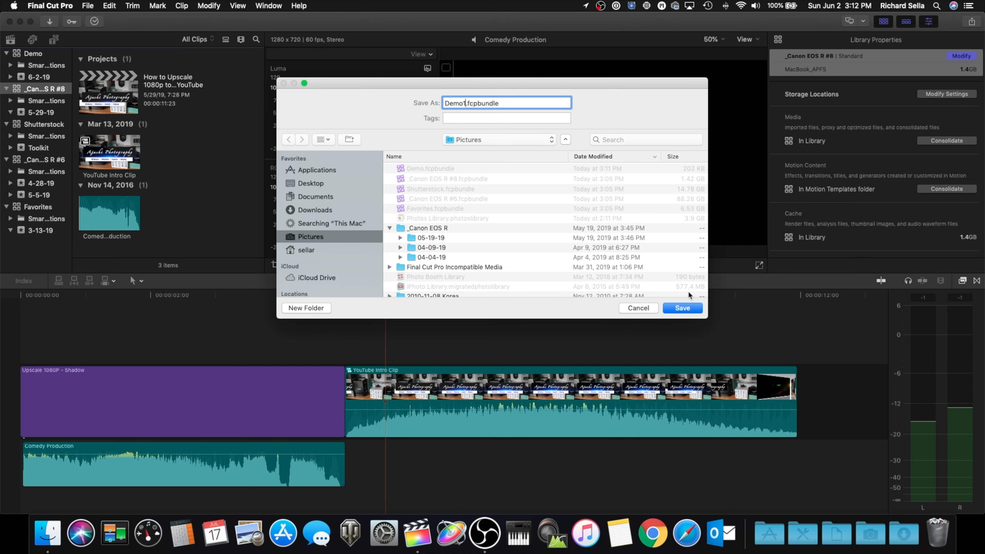
pyautogui.click(682, 308)
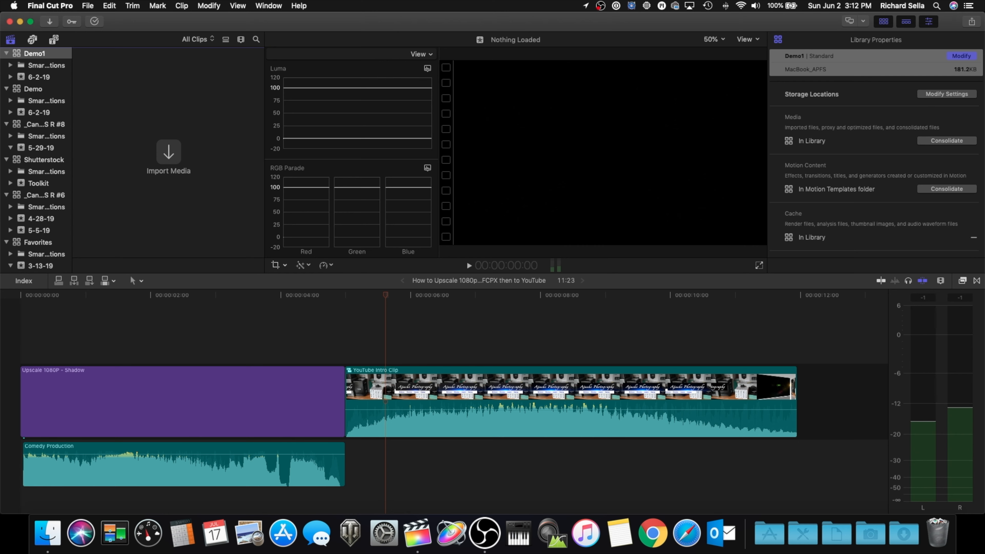
pyautogui.click(35, 53)
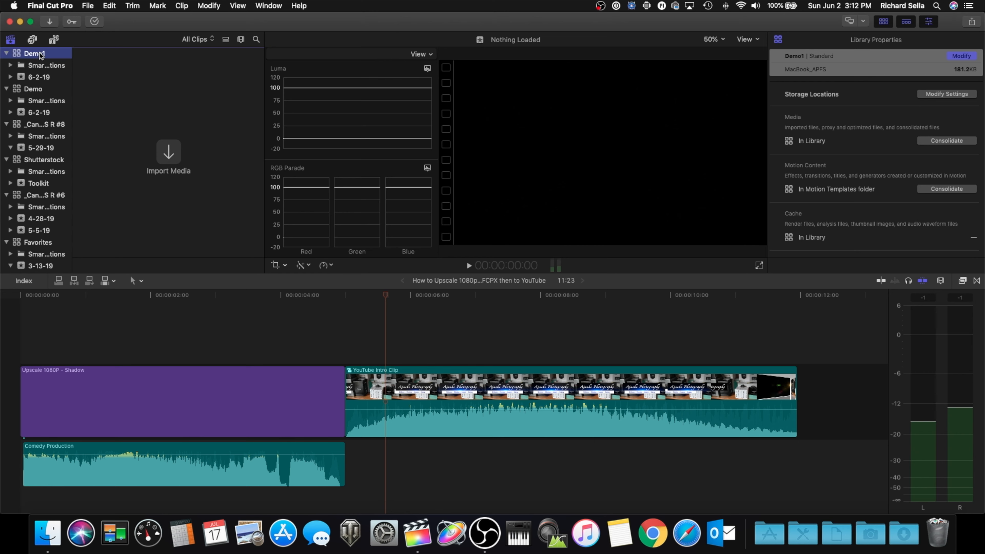
# Add event 6-2-19 1 with a new custom project at 24p and 96kHz audio
pyautogui.click(88, 6)
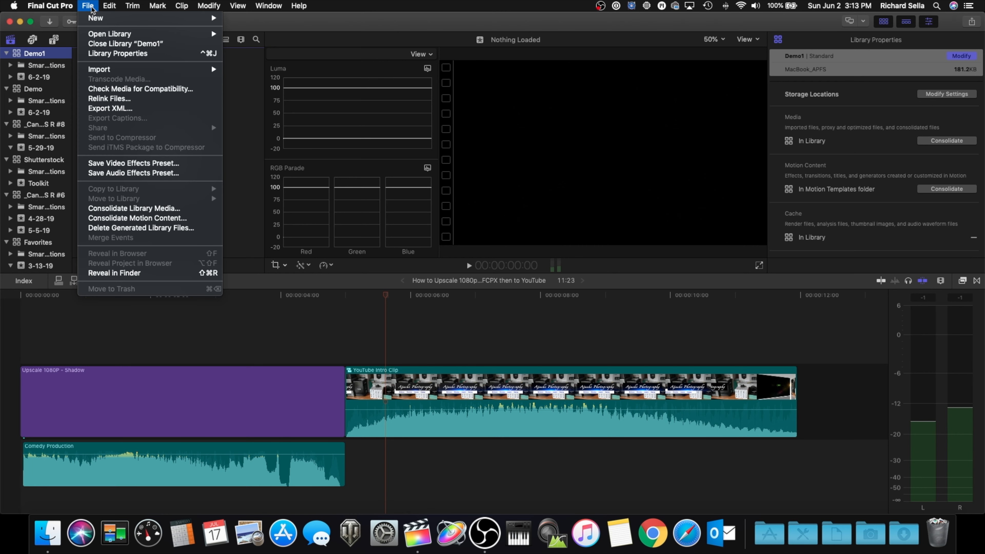
pyautogui.moveTo(96, 18)
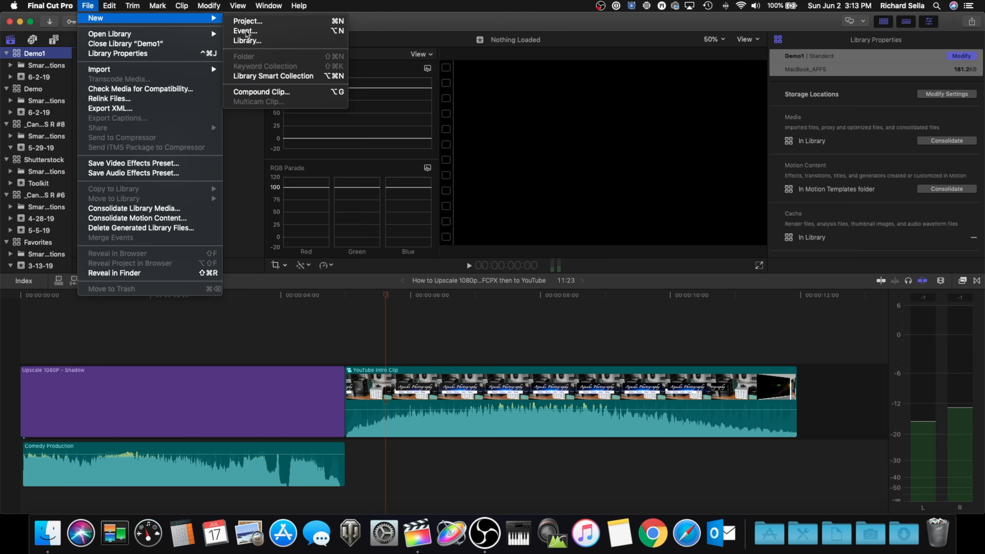
pyautogui.click(245, 30)
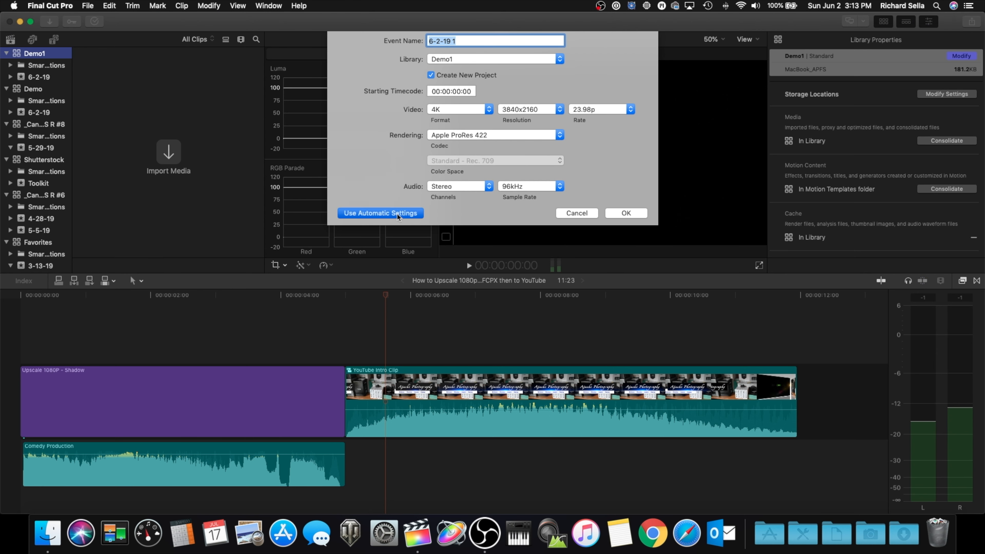
pyautogui.click(380, 213)
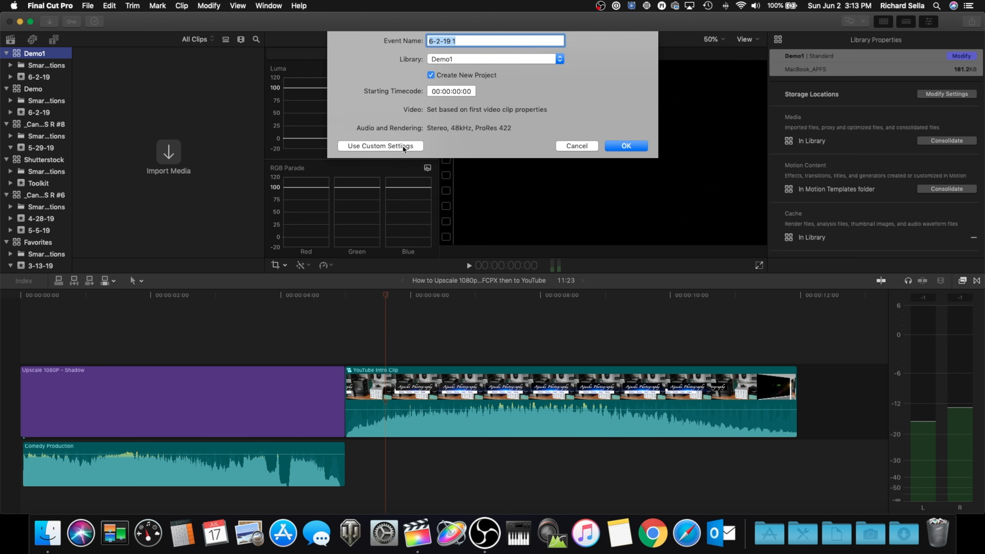
pyautogui.click(380, 146)
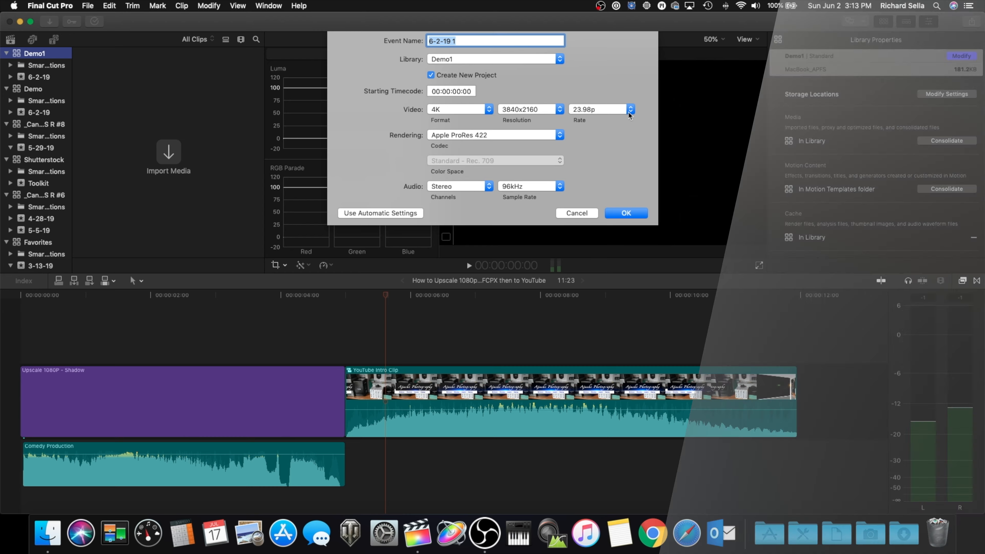
pyautogui.click(630, 109)
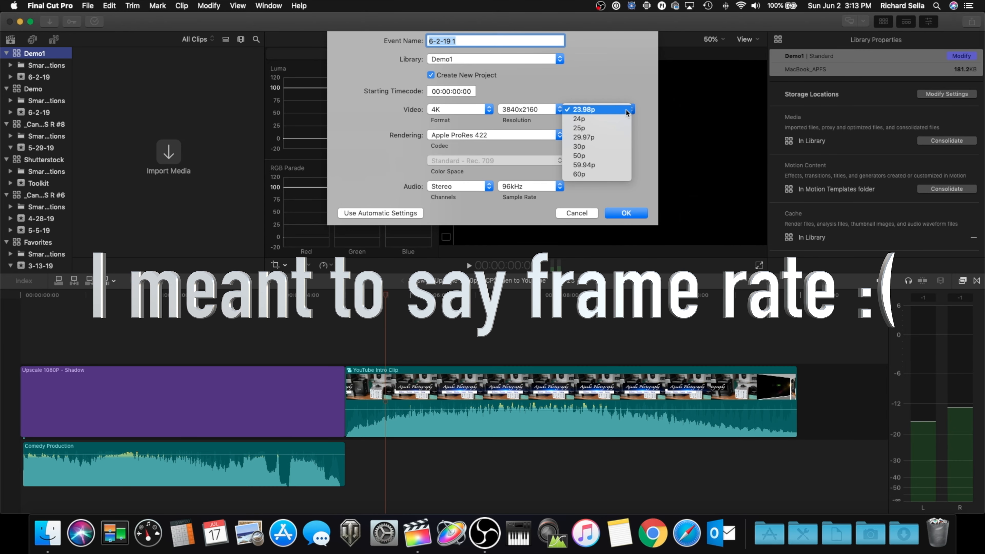
pyautogui.click(578, 119)
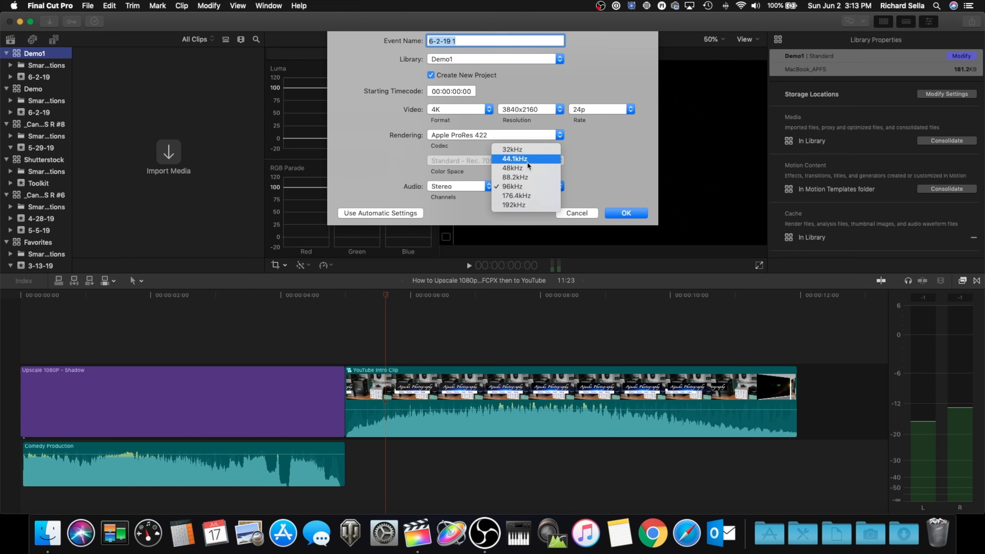
pyautogui.click(513, 186)
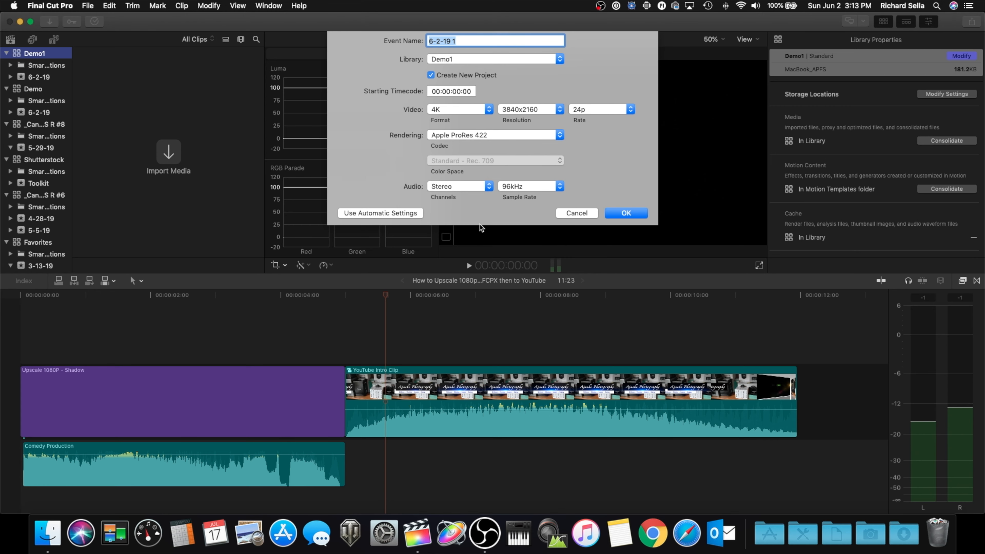
pyautogui.click(625, 213)
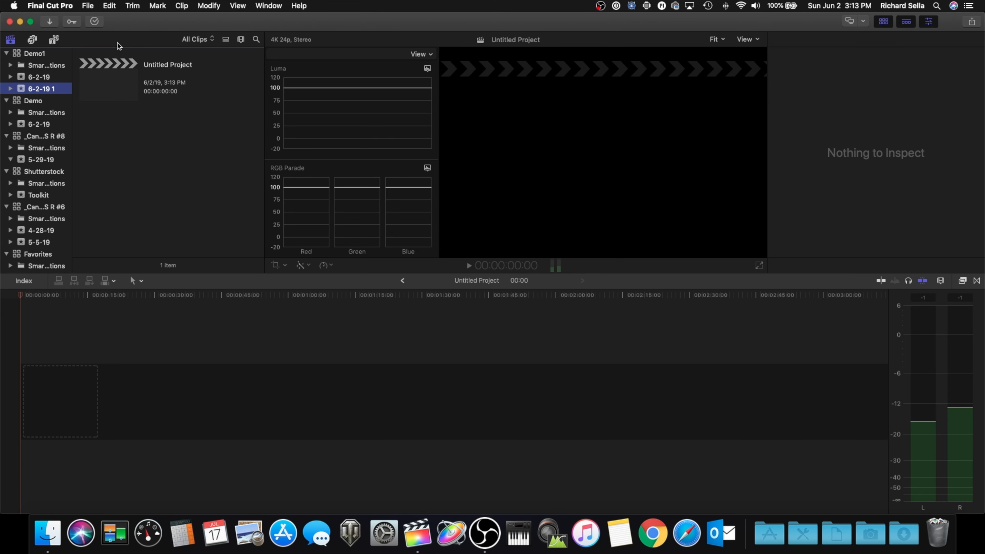
# Create Untitled Project 1 at 4K, 24p with stereo audio in event 6-2-19 1
pyautogui.click(88, 5)
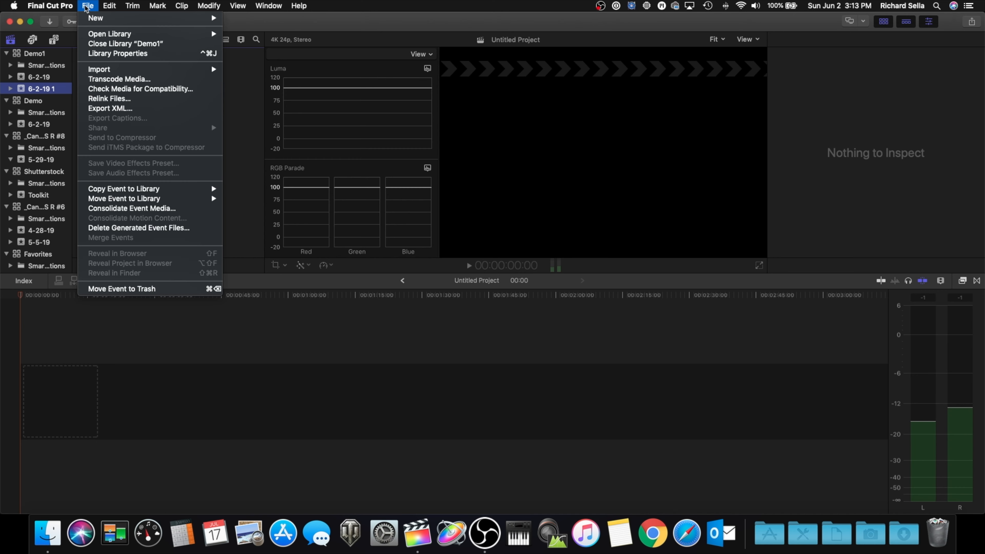
pyautogui.moveTo(95, 17)
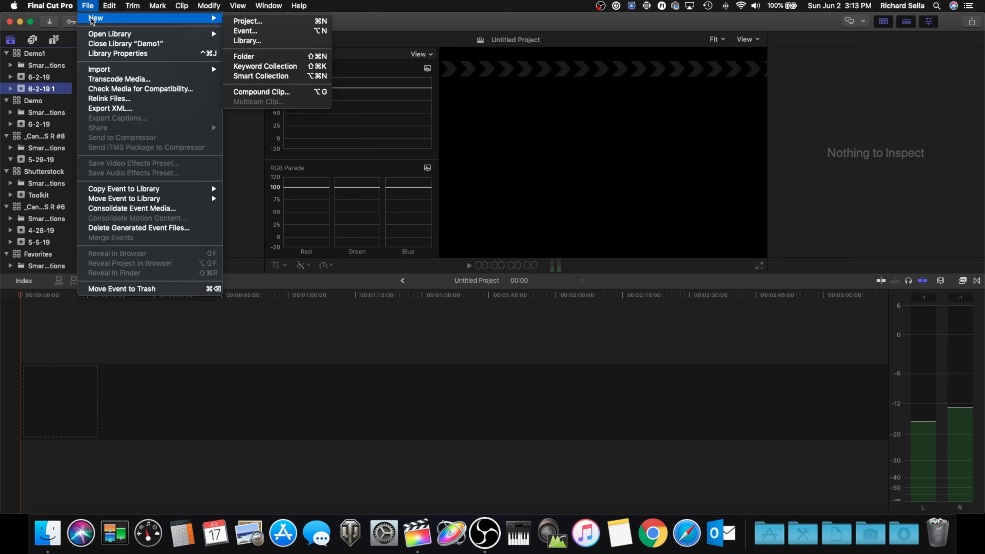
pyautogui.moveTo(285, 15)
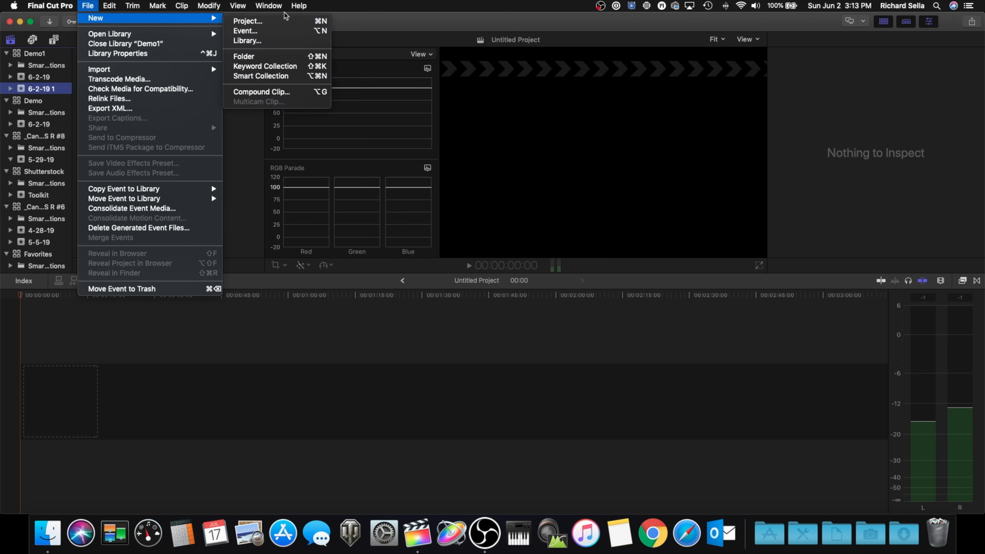
pyautogui.click(264, 28)
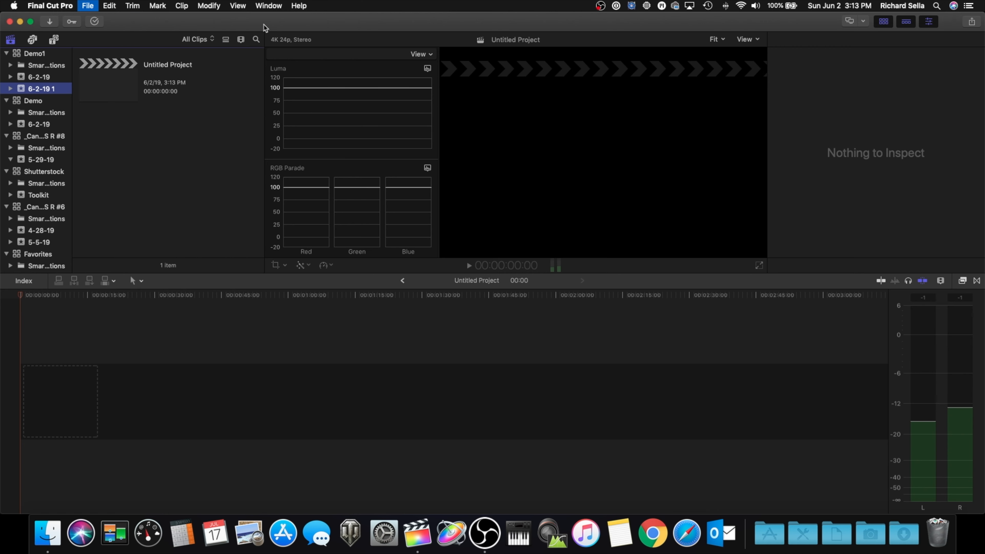
pyautogui.click(87, 6)
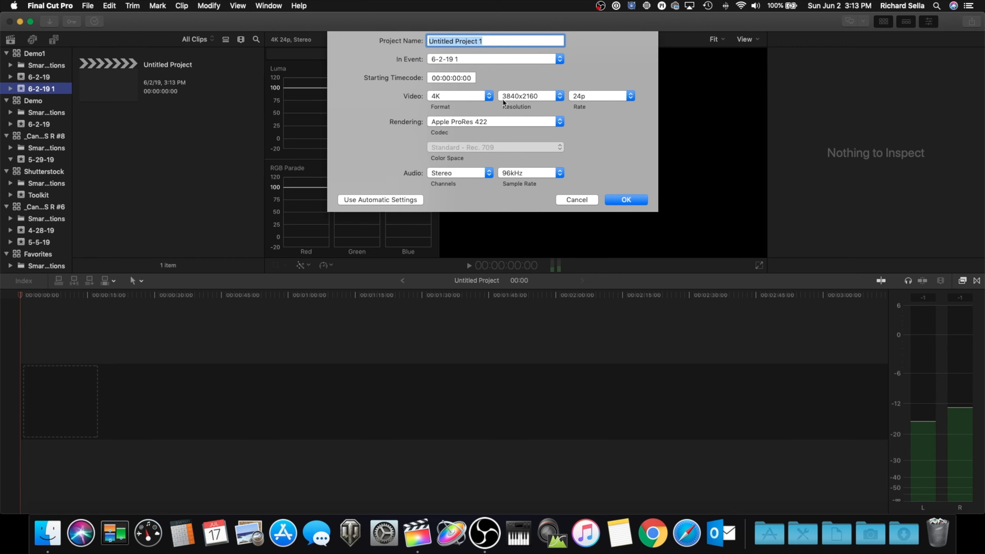
pyautogui.moveTo(467, 101)
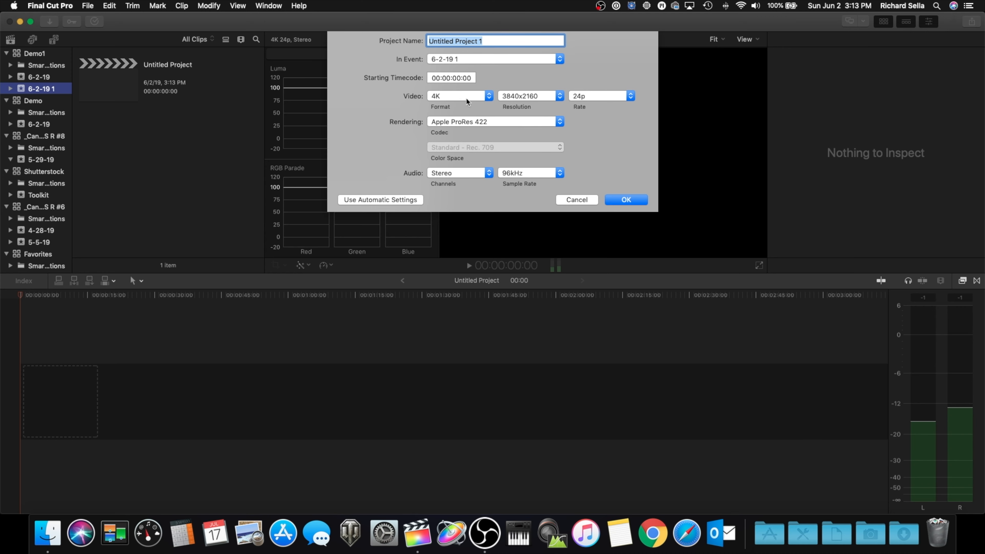
pyautogui.click(628, 96)
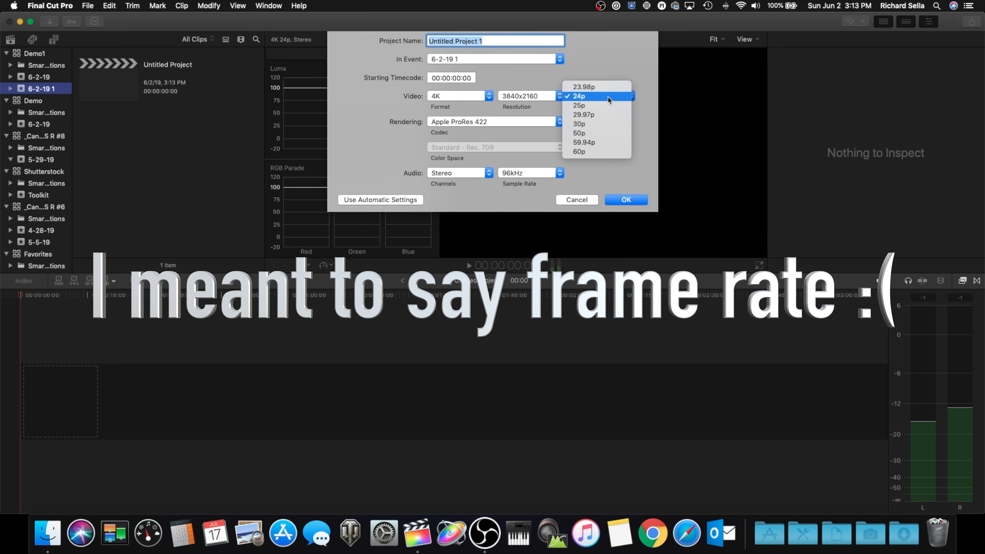
pyautogui.click(578, 96)
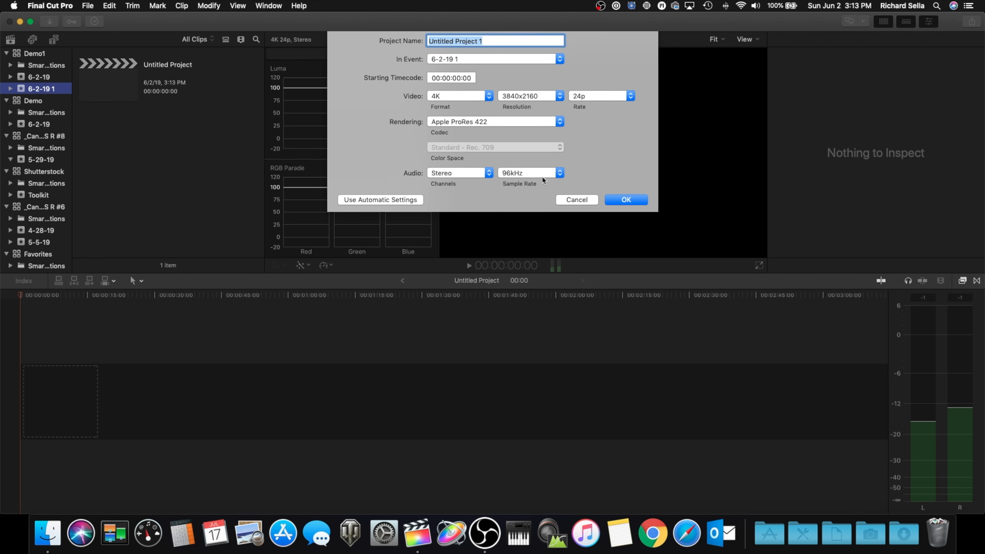
pyautogui.moveTo(538, 197)
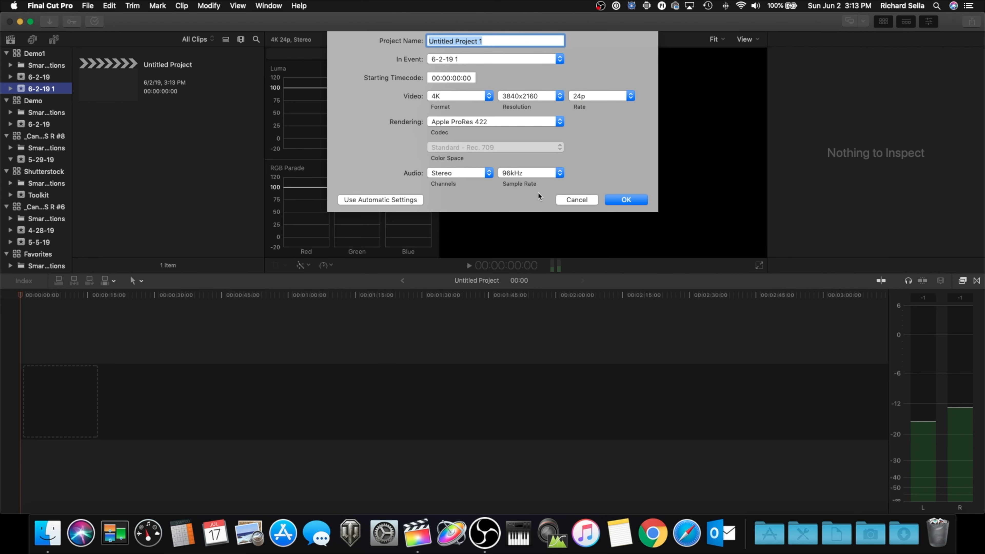
pyautogui.moveTo(482, 203)
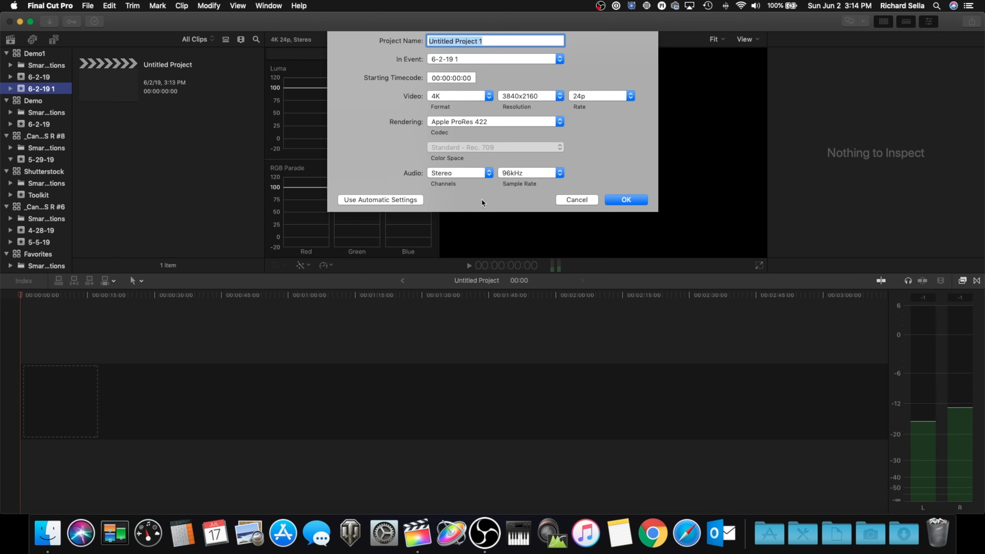
pyautogui.click(625, 199)
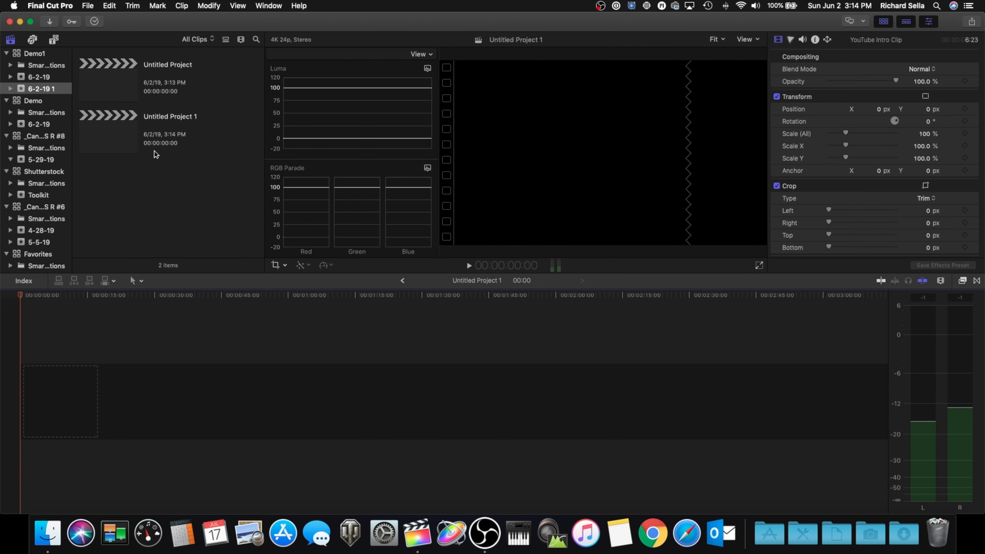
# Rename Untitled Project 1 to Demo1 in the browser
pyautogui.click(108, 132)
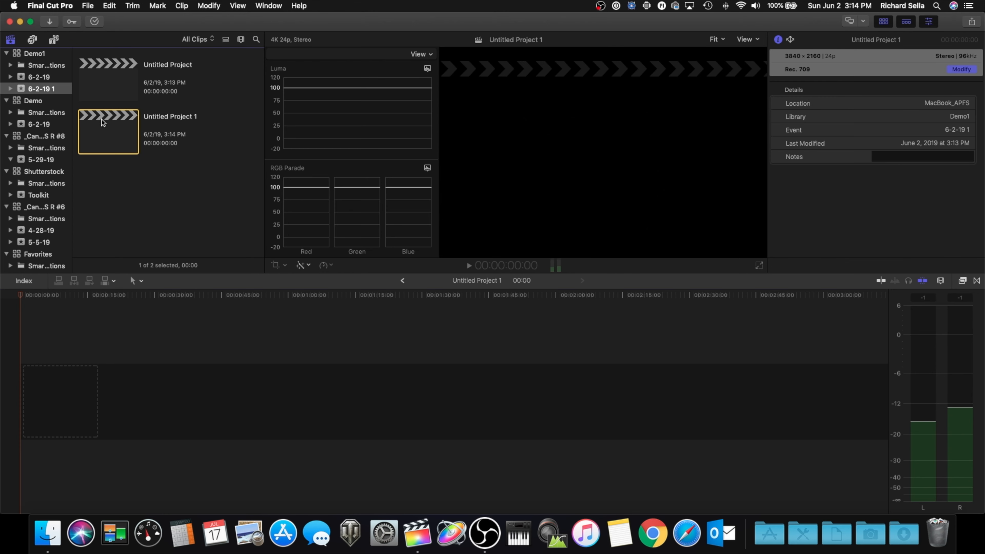
pyautogui.moveTo(120, 21)
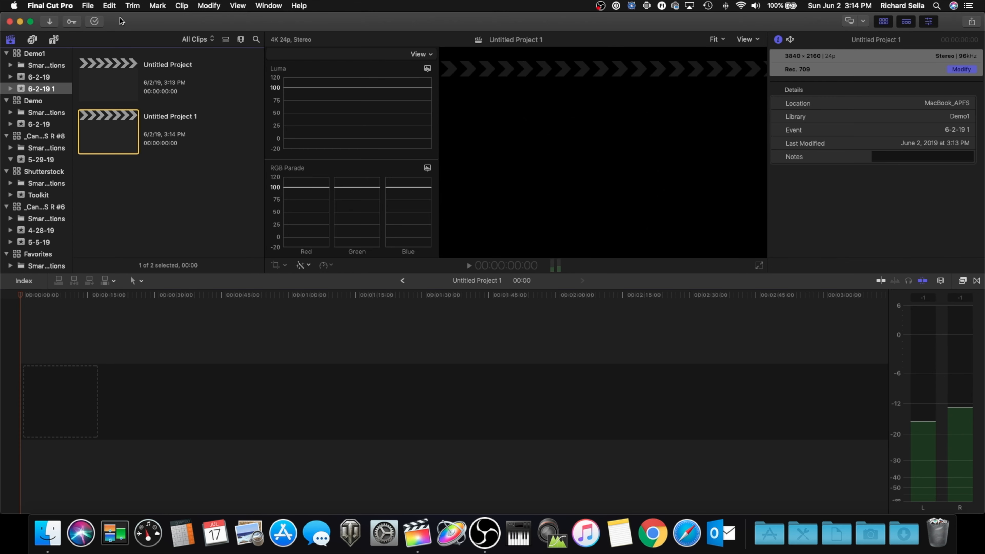
pyautogui.moveTo(63, 149)
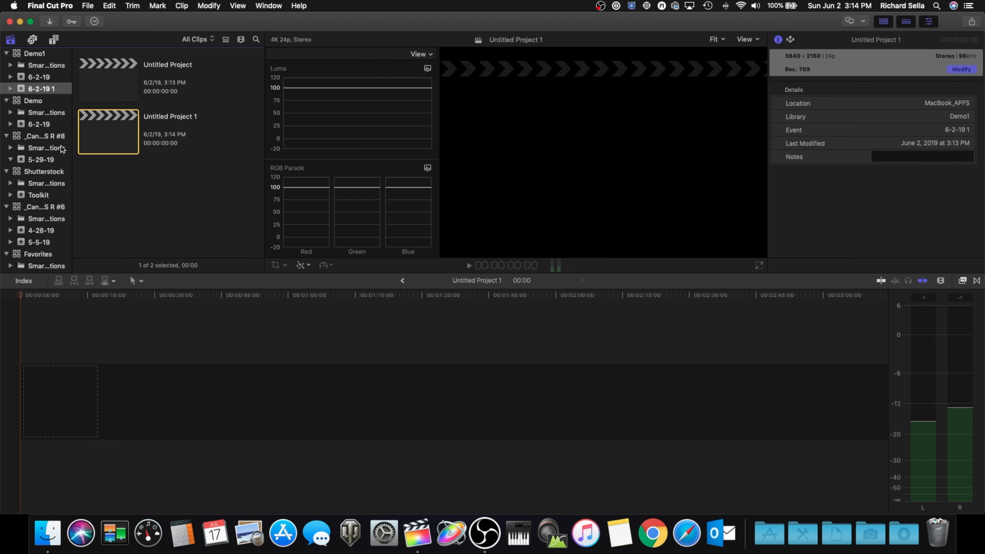
pyautogui.doubleClick(170, 117)
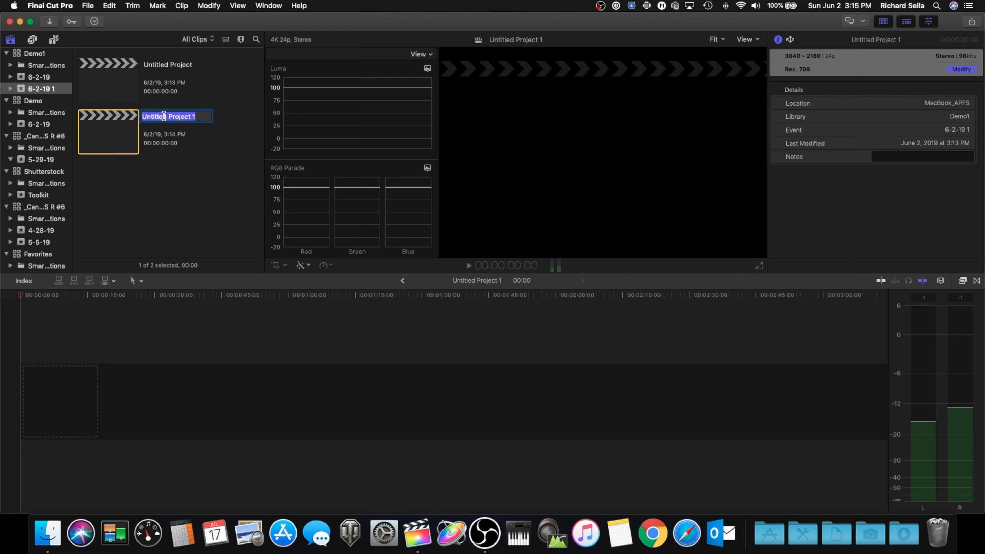
pyautogui.write('Demo1')
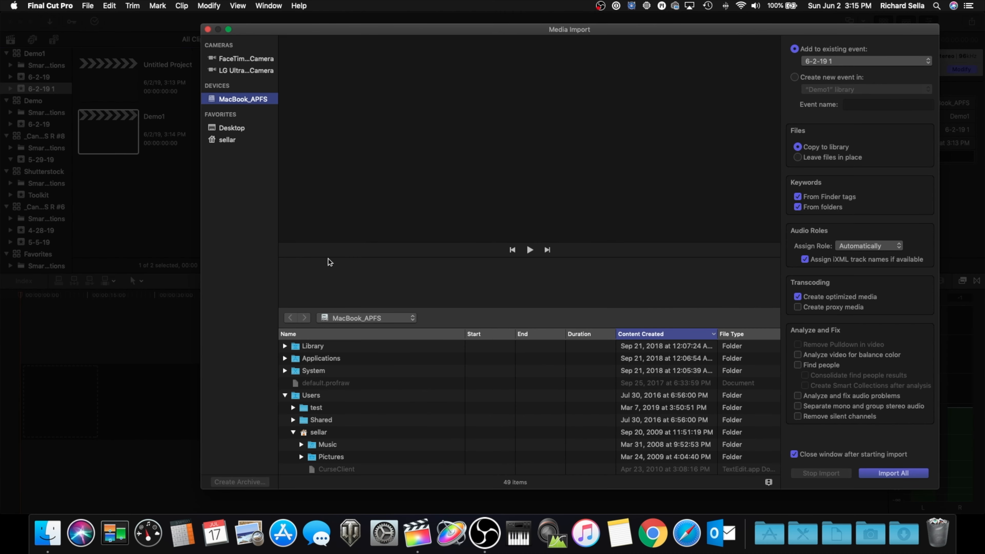
pyautogui.click(367, 377)
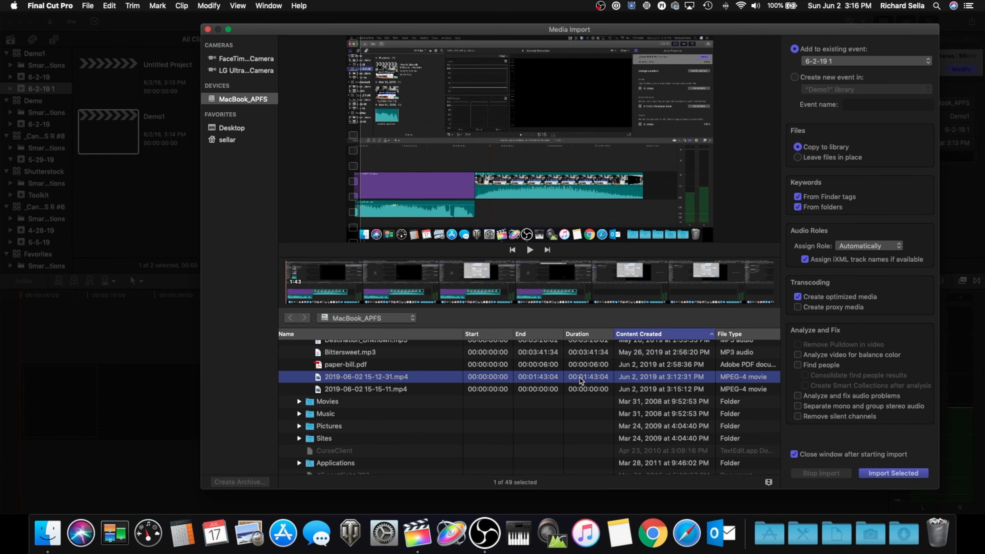
pyautogui.moveTo(892, 485)
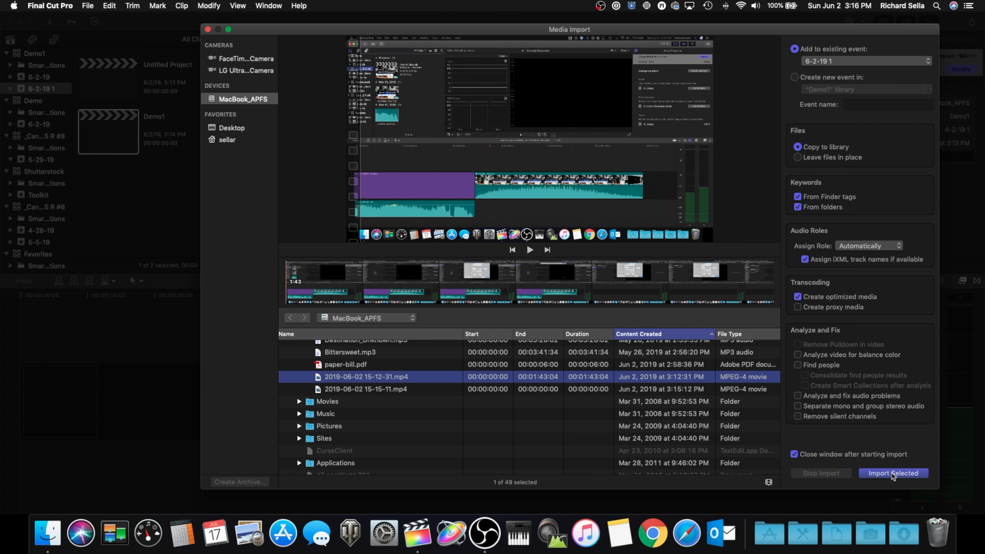
pyautogui.moveTo(902, 519)
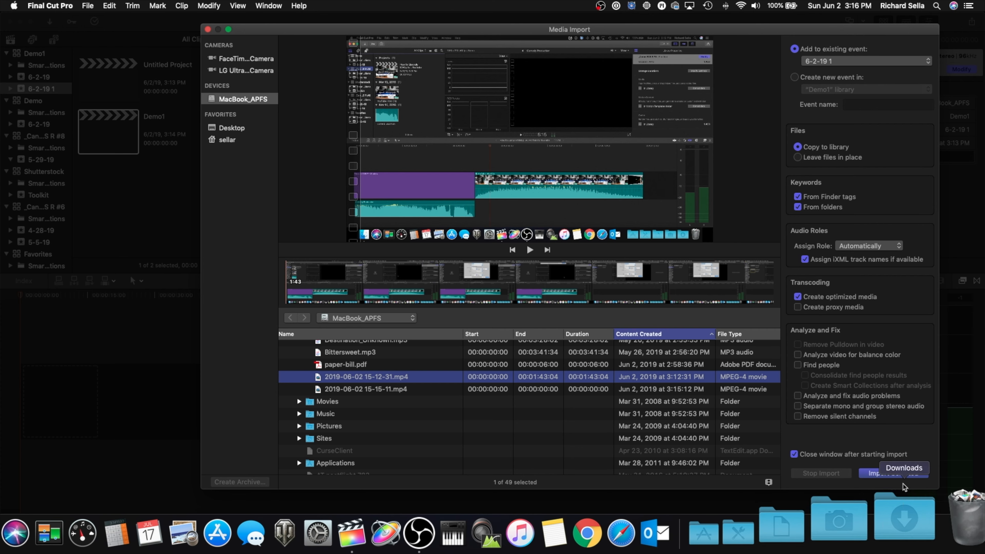
pyautogui.click(886, 473)
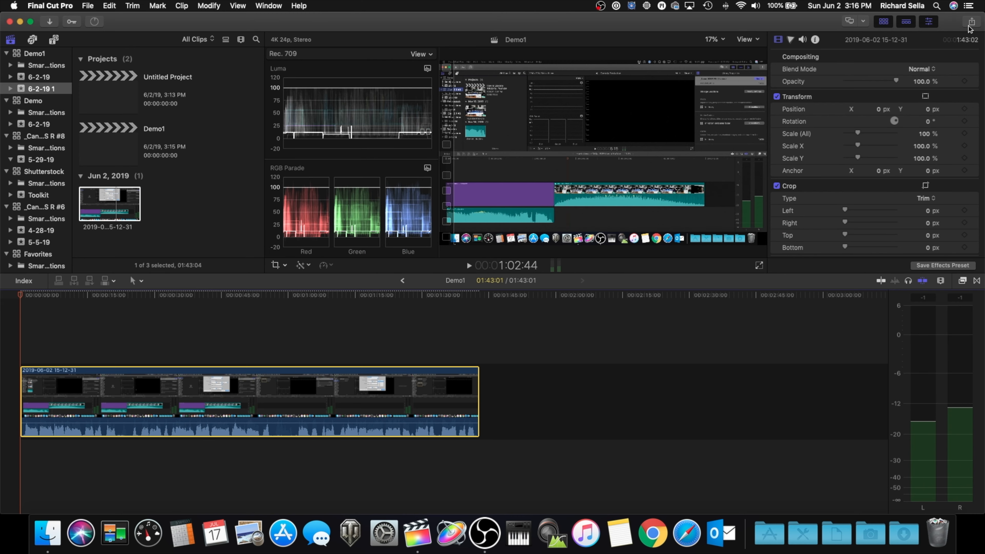
pyautogui.click(971, 22)
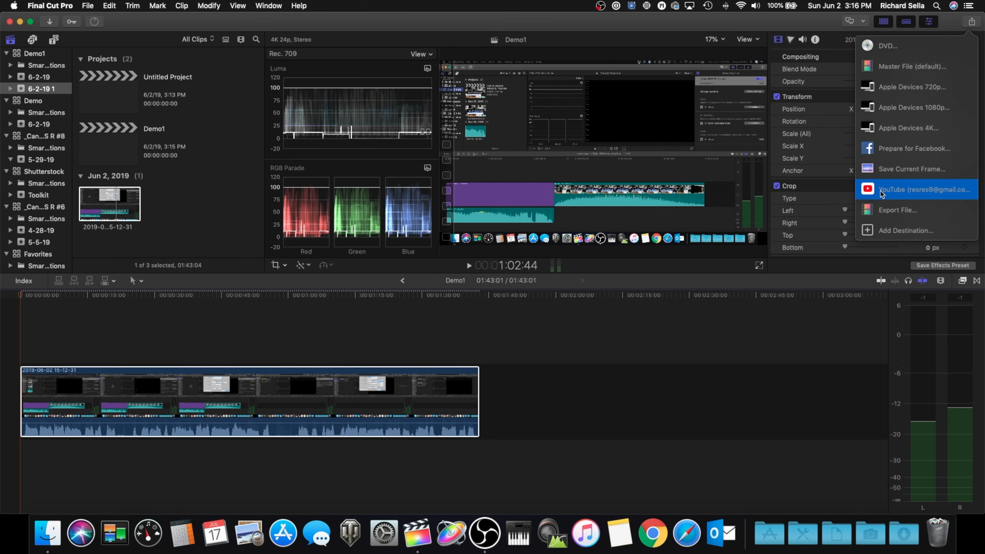
pyautogui.click(912, 189)
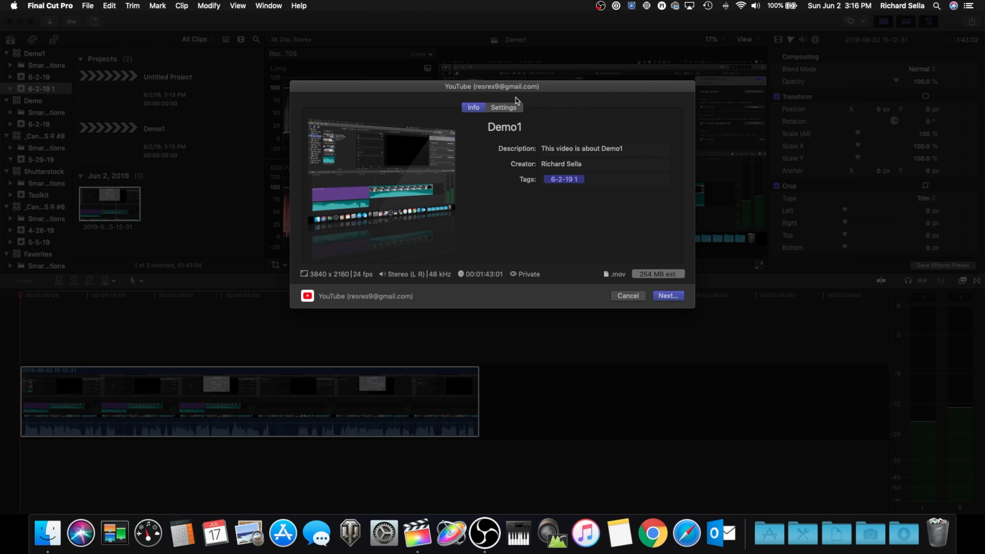
pyautogui.click(504, 107)
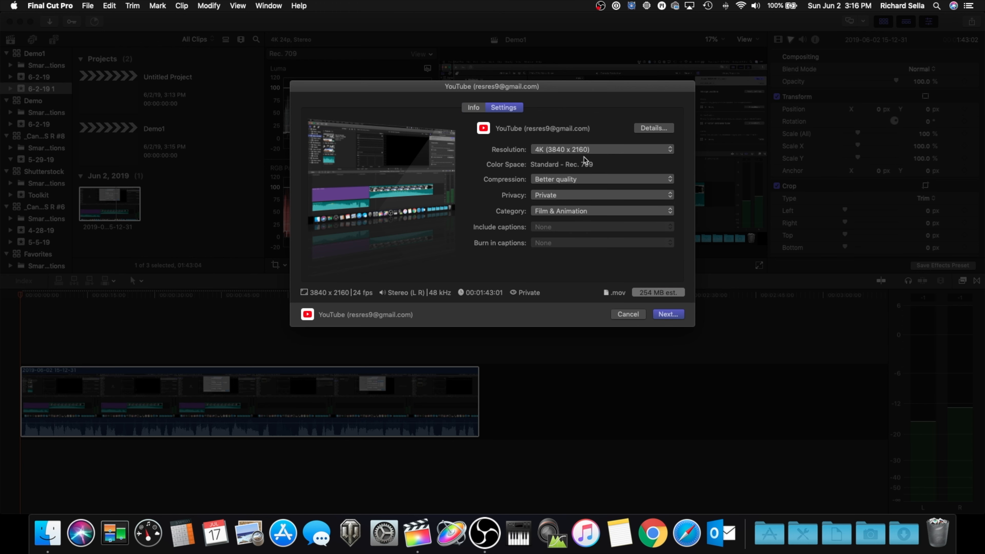
pyautogui.click(600, 149)
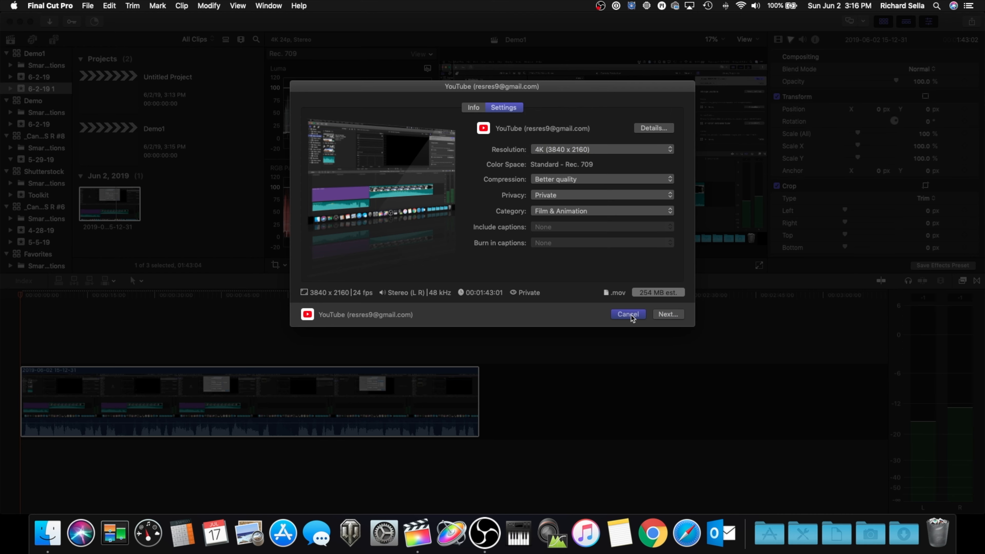
pyautogui.click(627, 314)
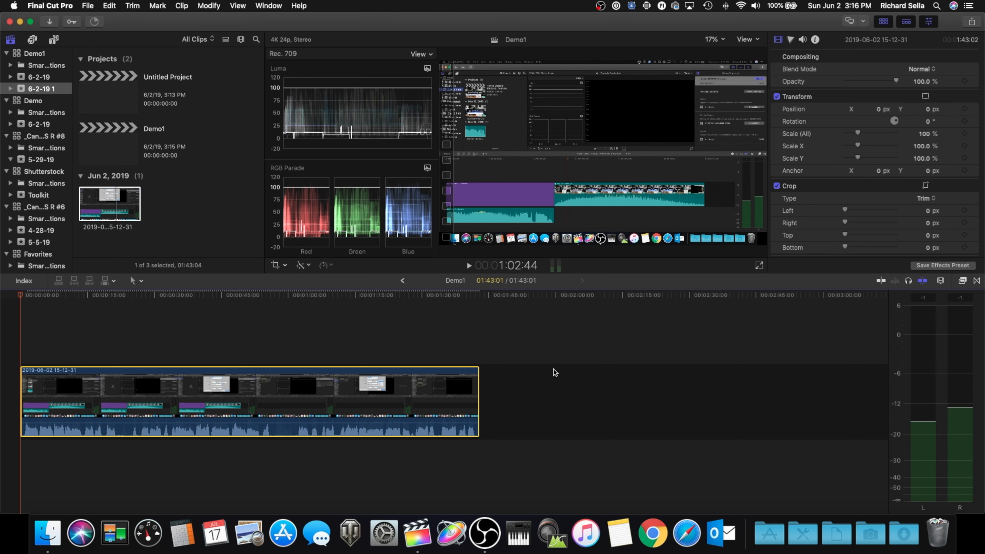
pyautogui.moveTo(539, 370)
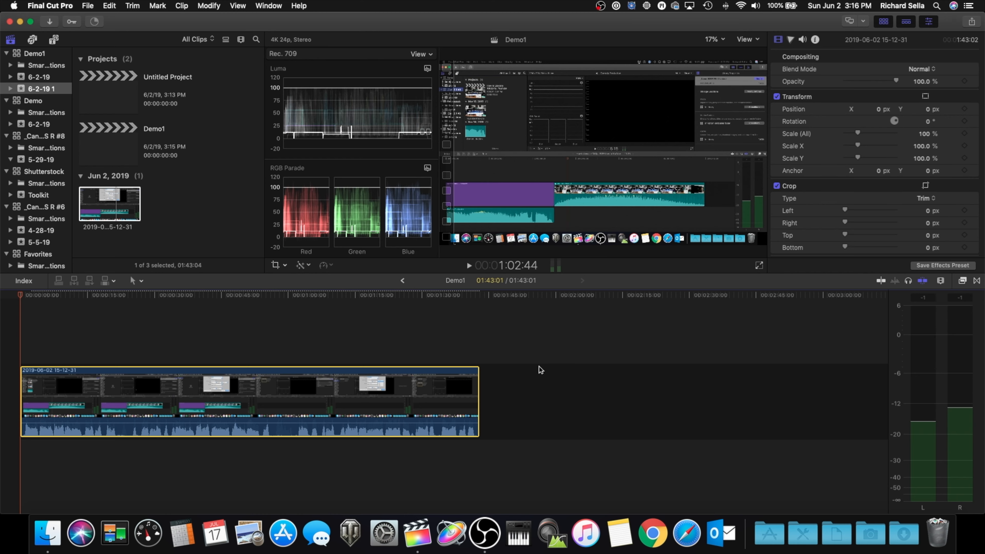
pyautogui.moveTo(306, 370)
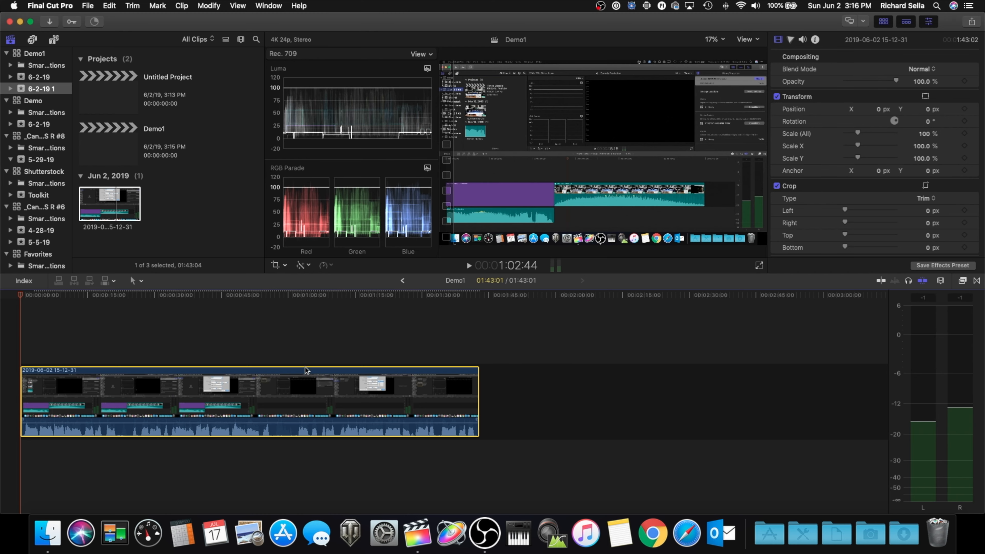